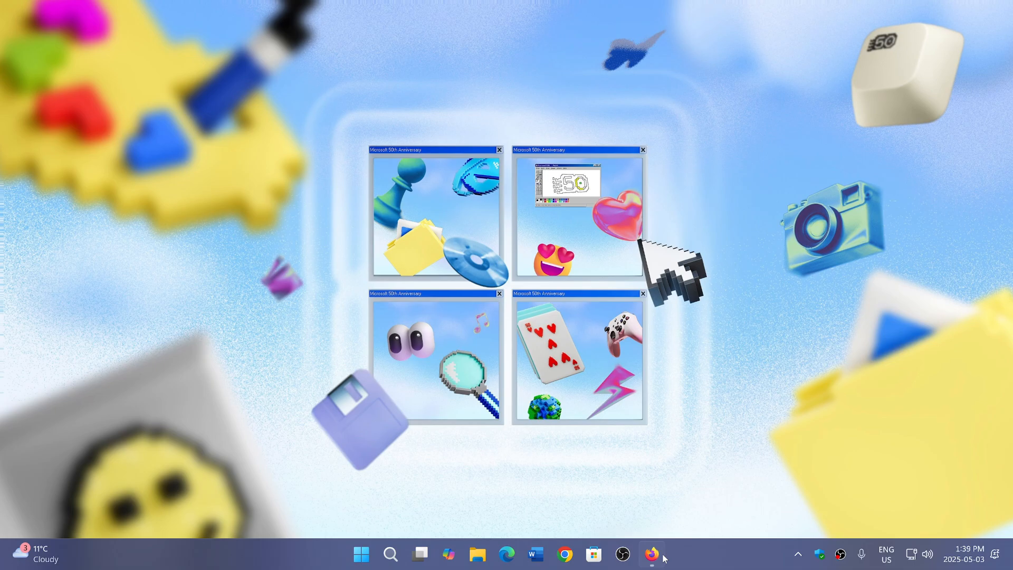
left_click(652, 554)
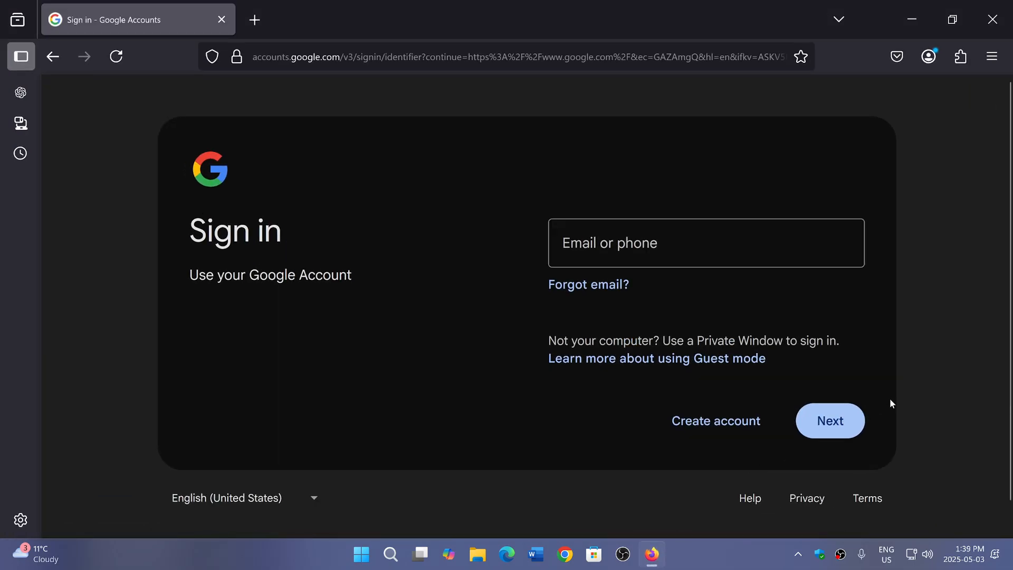
mouse_move(950, 325)
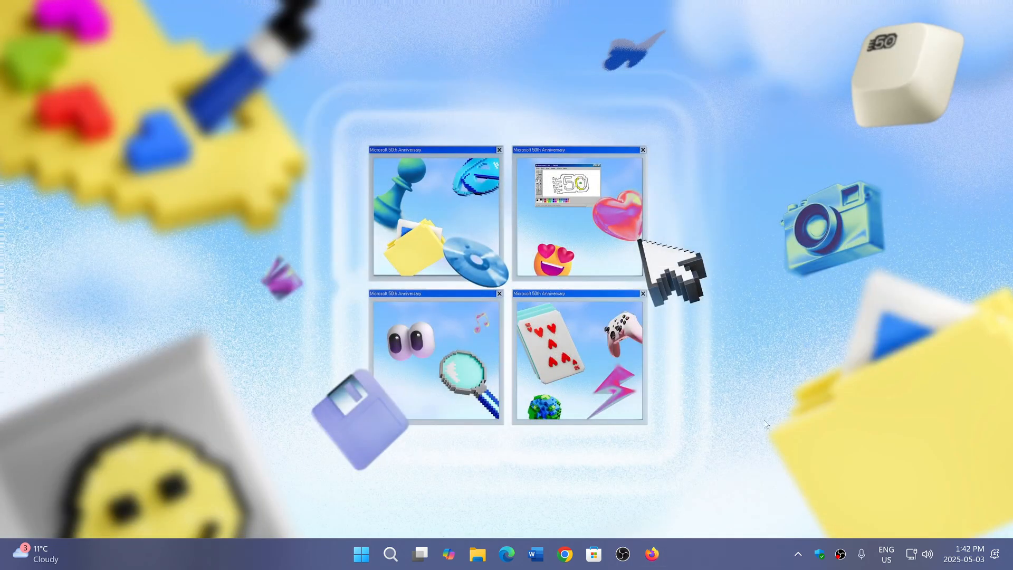
mouse_move(726, 559)
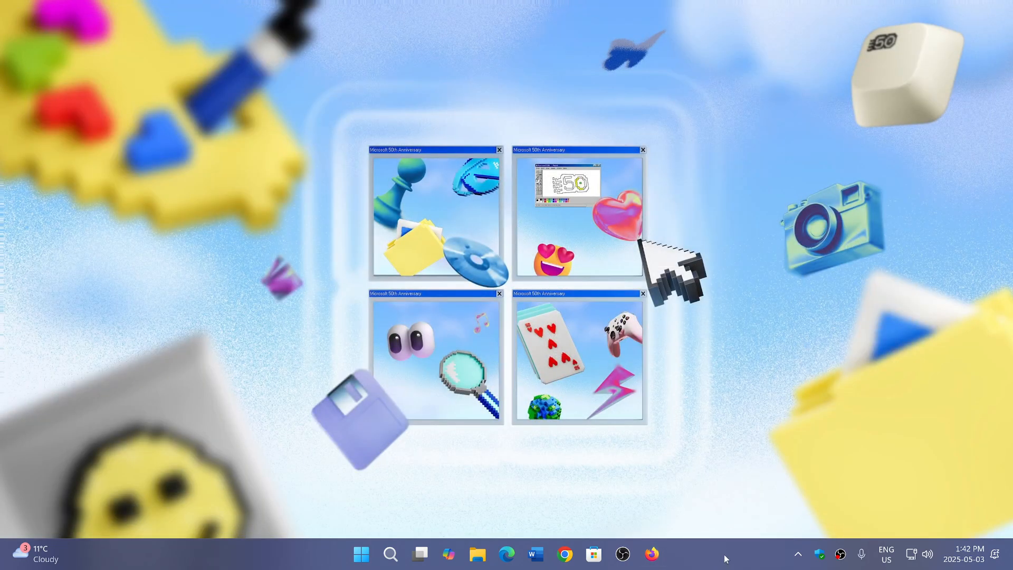